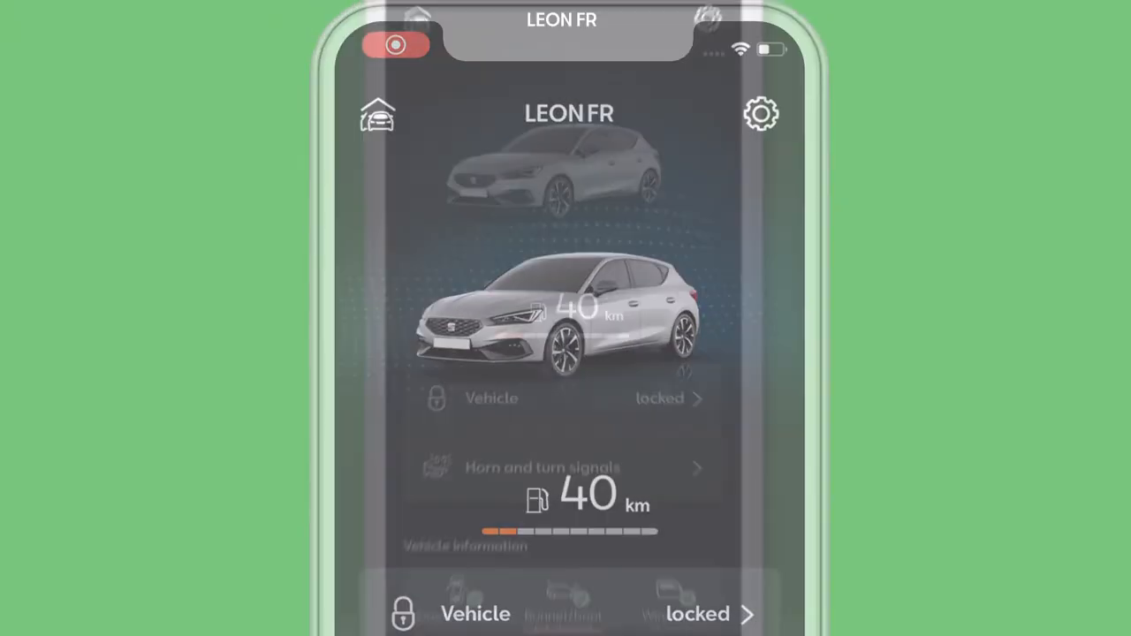
# - Choose Unlock for the locked LEON FR and bring up the S-PIN keypad with no digits entered
pyautogui.click(565, 398)
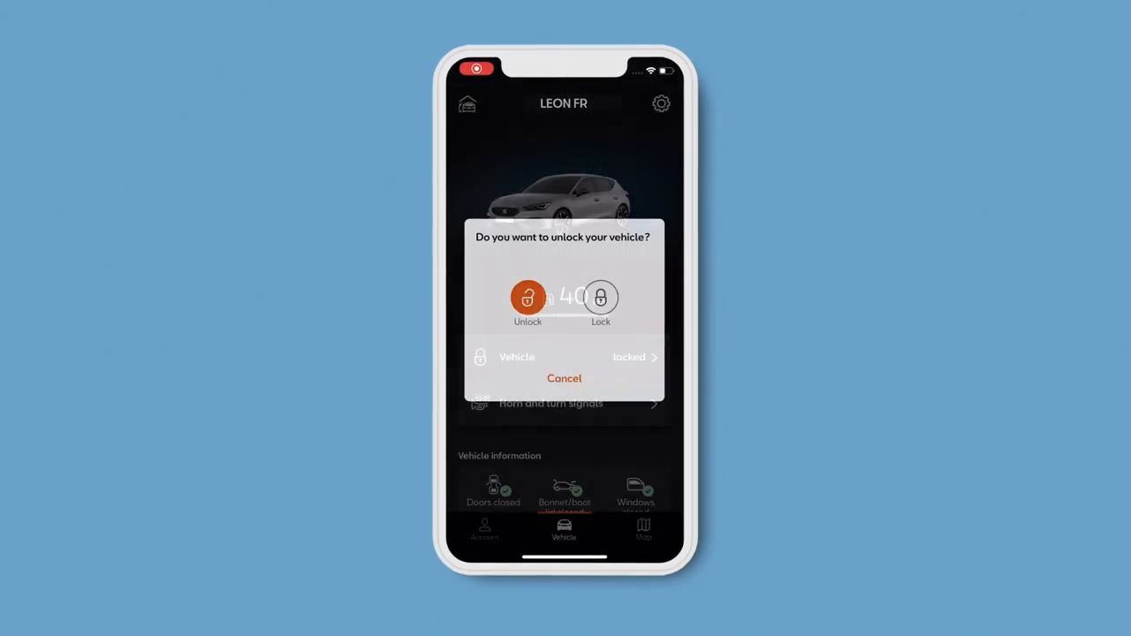
pyautogui.click(526, 297)
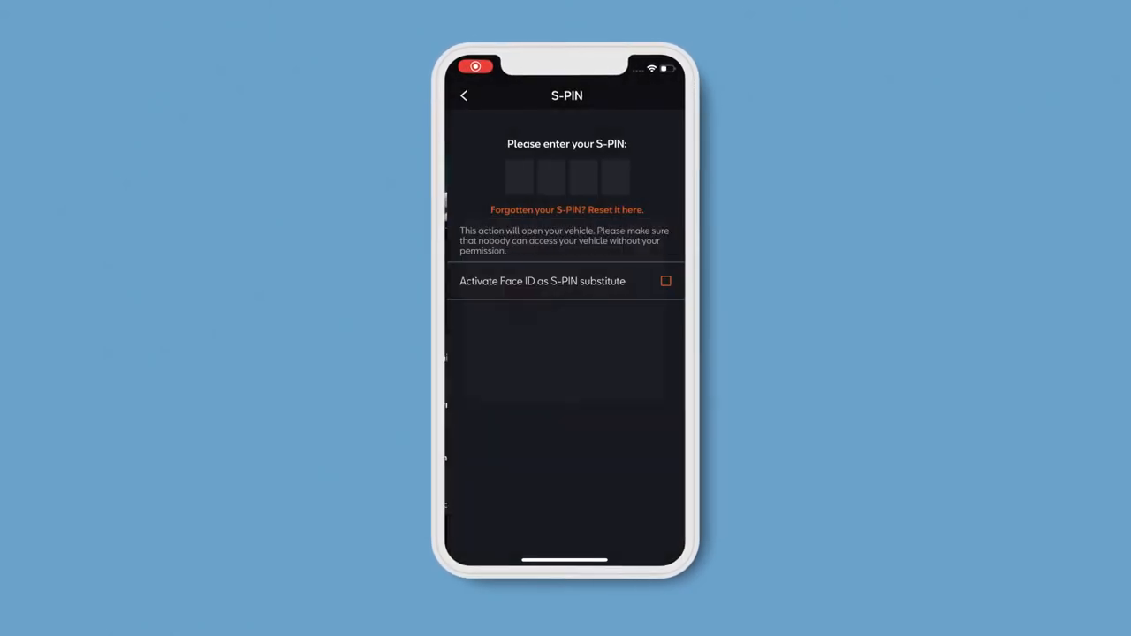
pyautogui.click(565, 175)
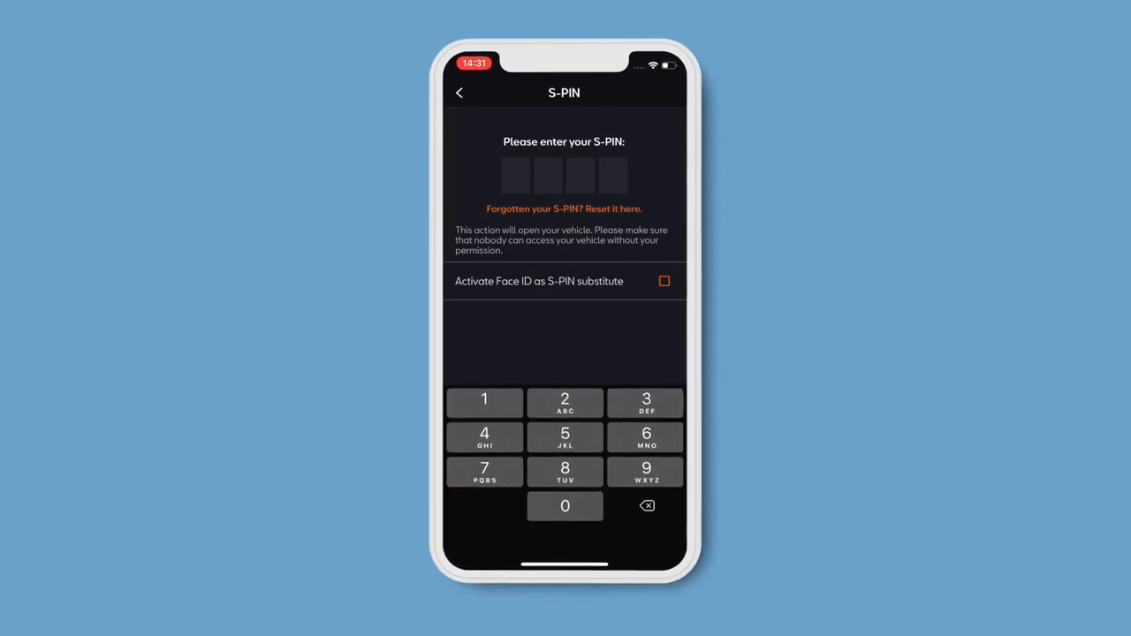